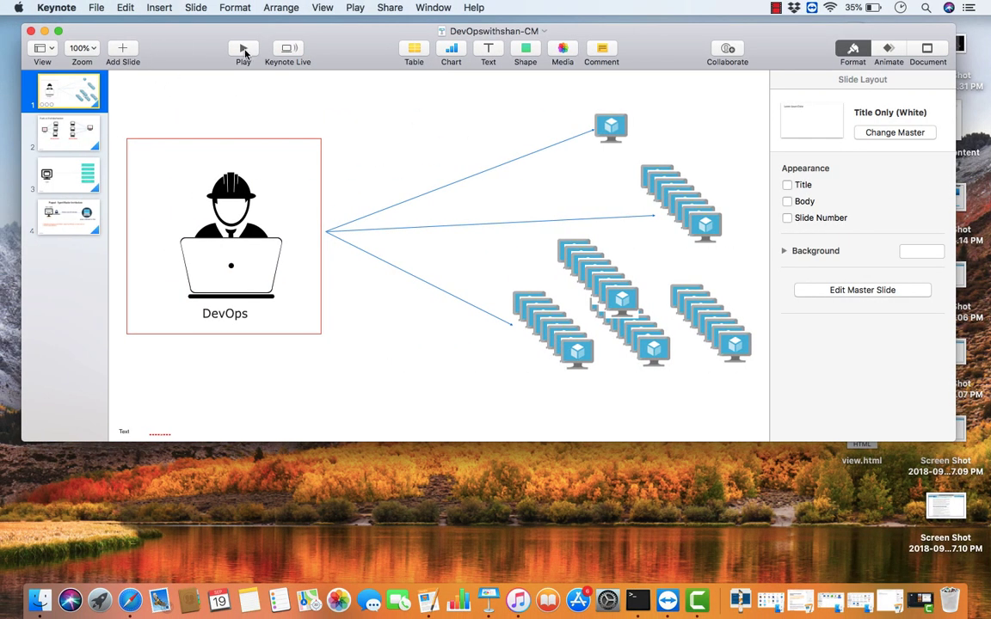
Step: Start the slideshow full screen from the current slide showing the DevOps engineer
{"action": "left_click", "coordinate": [244, 48]}
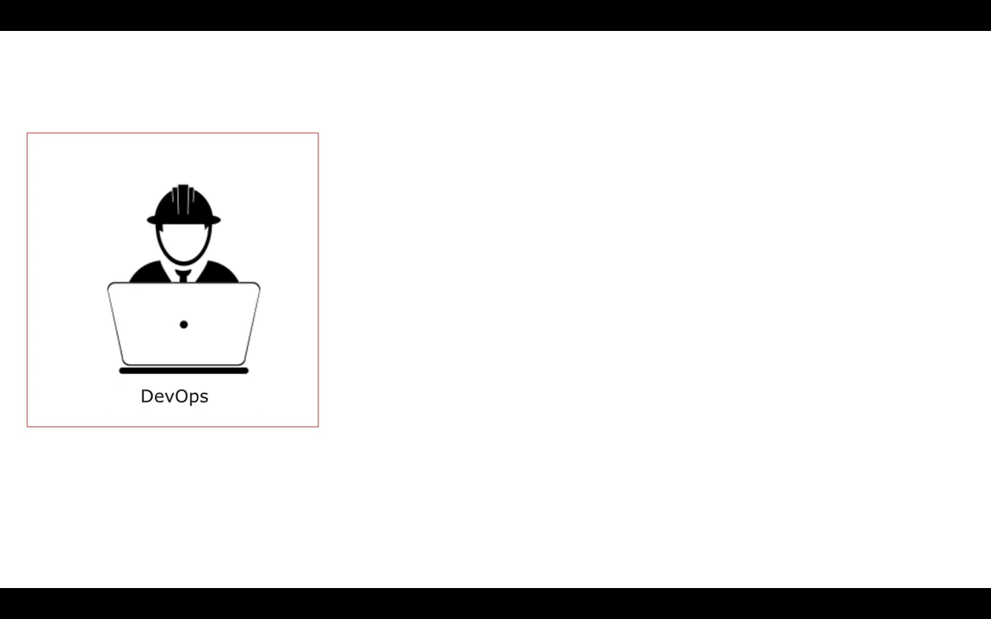